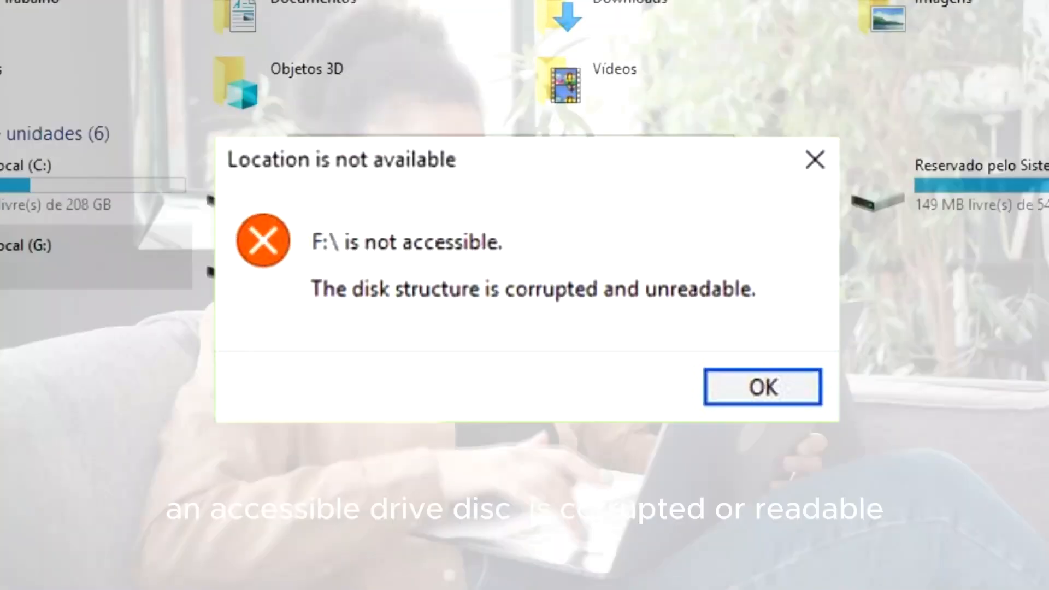
# Step: Dismiss the drive error and retry Disco Local (G:), getting the corrupted-structure error
pyautogui.click(761, 387)
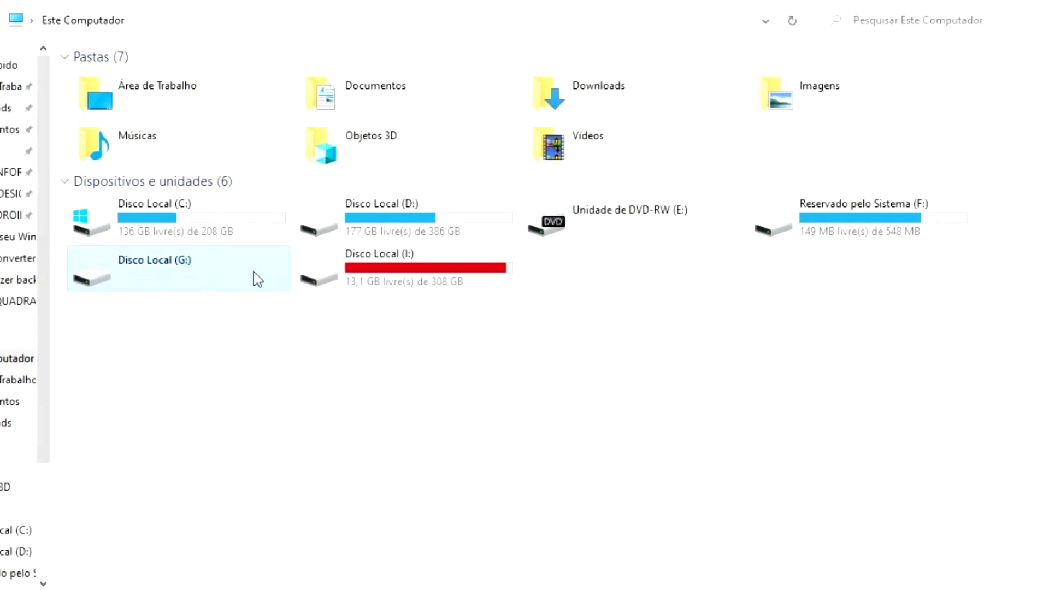
pyautogui.doubleClick(154, 260)
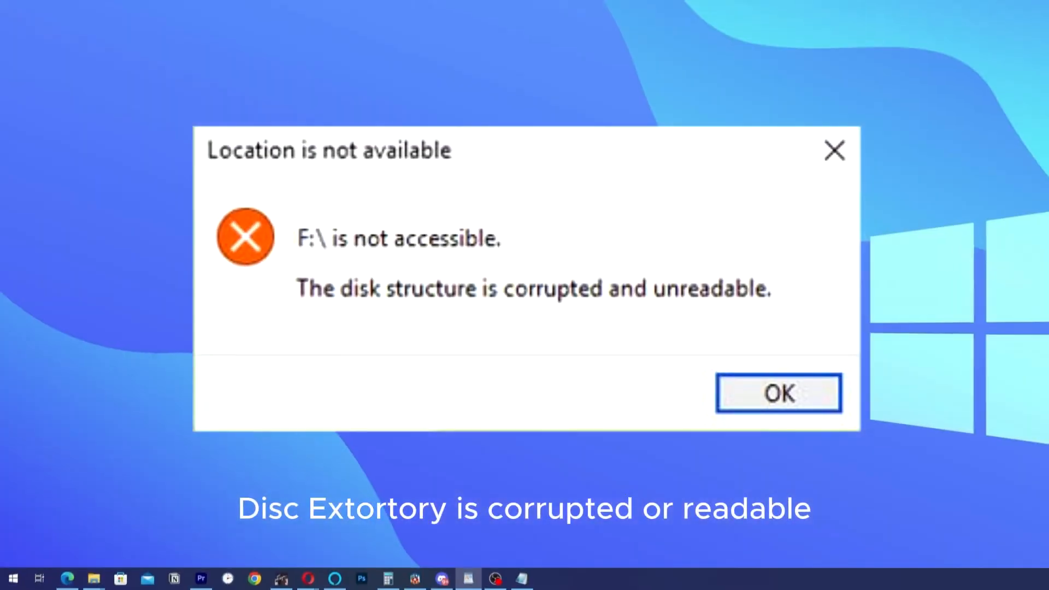
# Step: Search the Start menu for 'cmd' to find Command Prompt
pyautogui.click(778, 393)
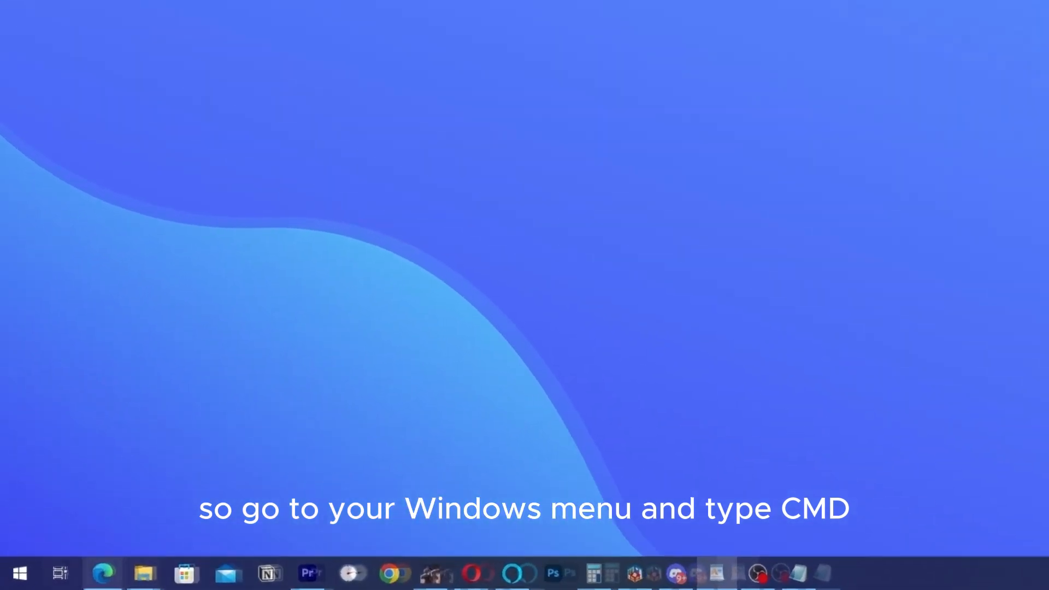
pyautogui.write('cmd')
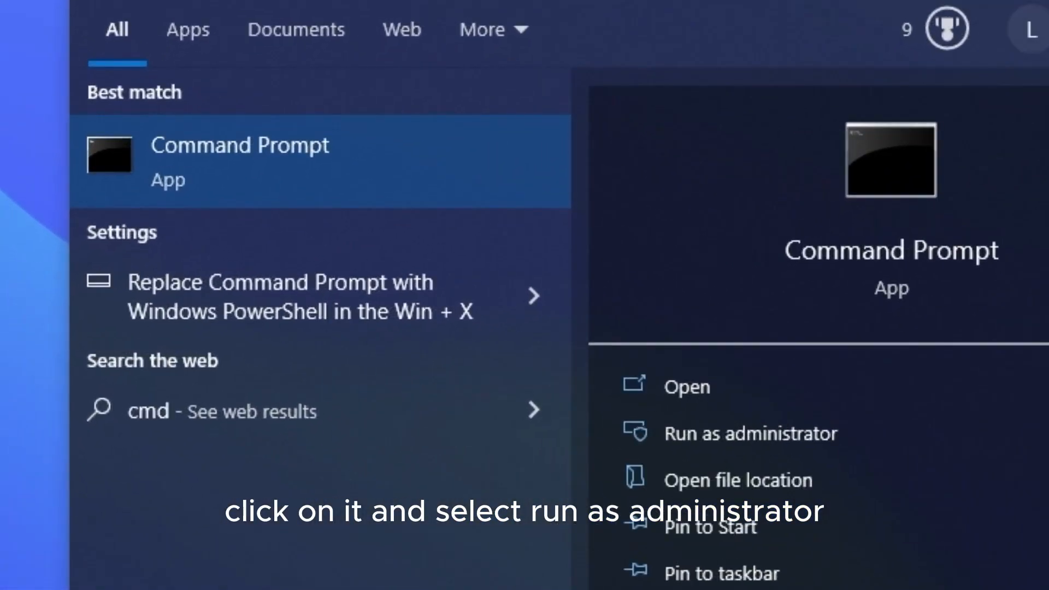
# Step: Run Command Prompt as administrator and focus its console window
pyautogui.rightClick(238, 160)
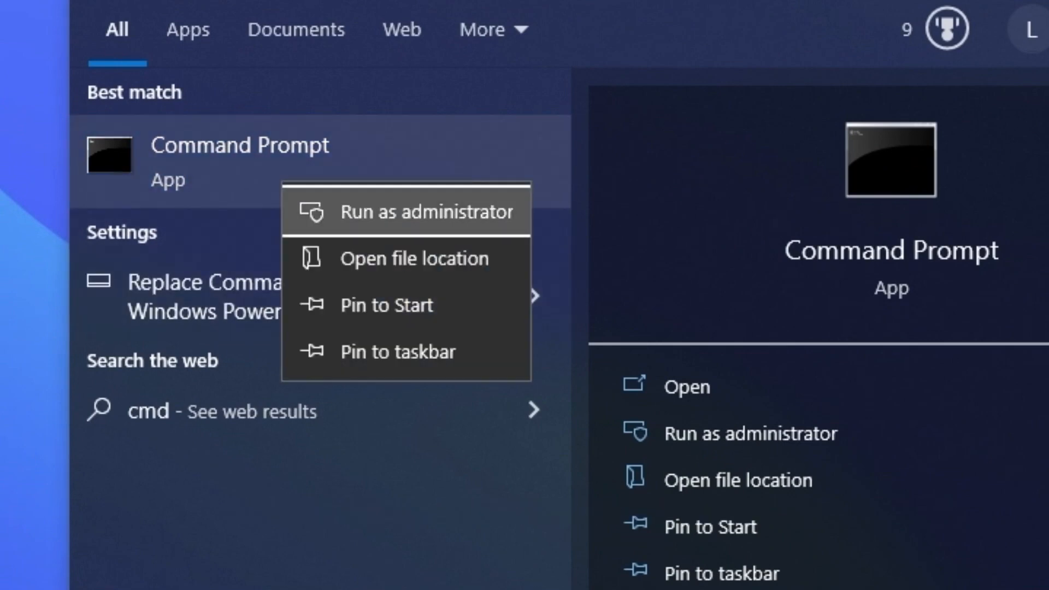
pyautogui.click(426, 212)
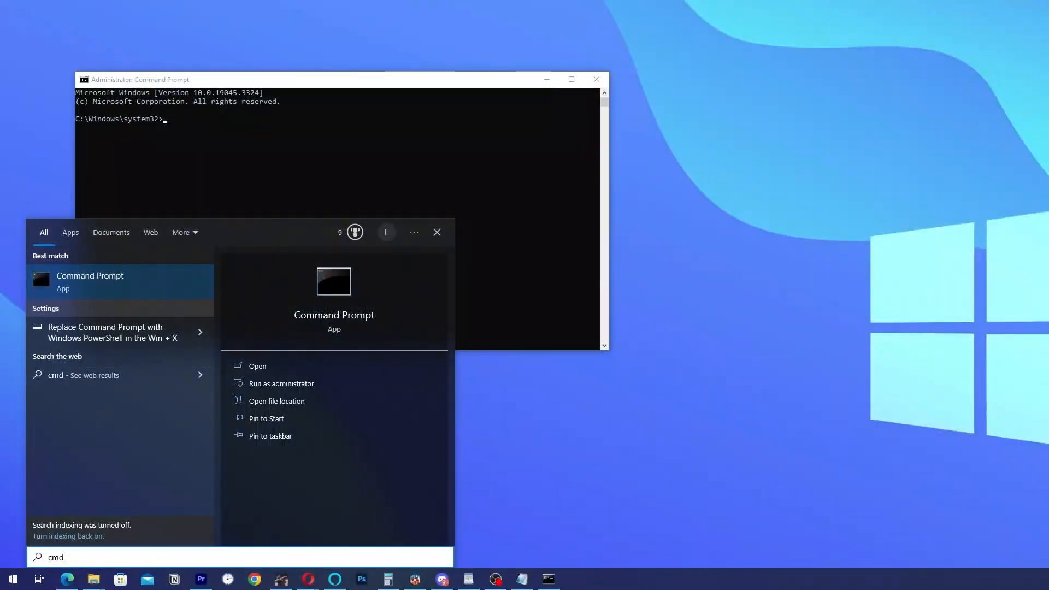
pyautogui.click(257, 366)
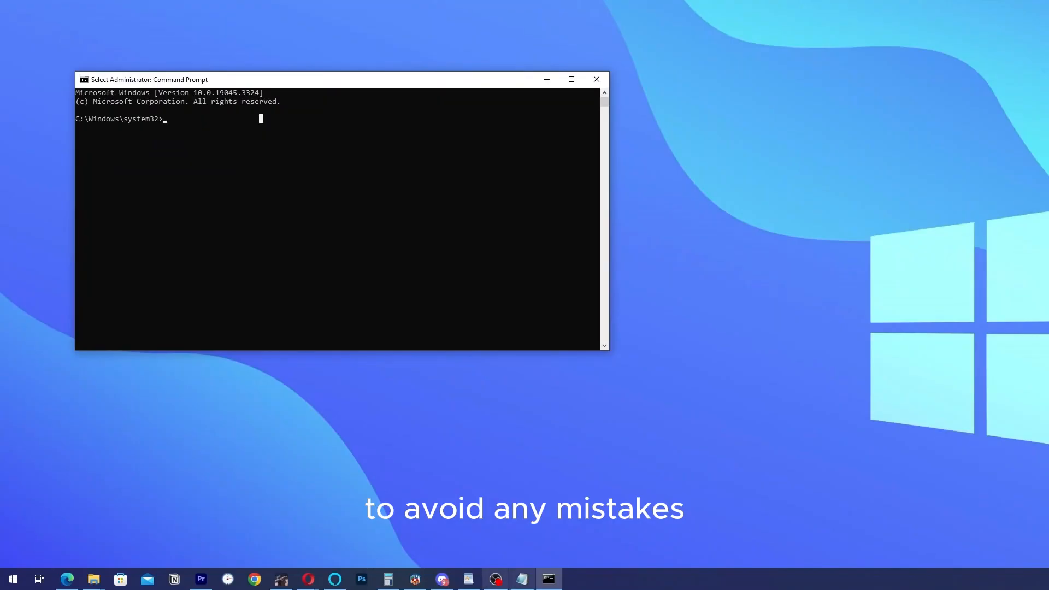
# Step: Type 'chkdsk G: /f /x' at the administrator prompt
pyautogui.write('c')
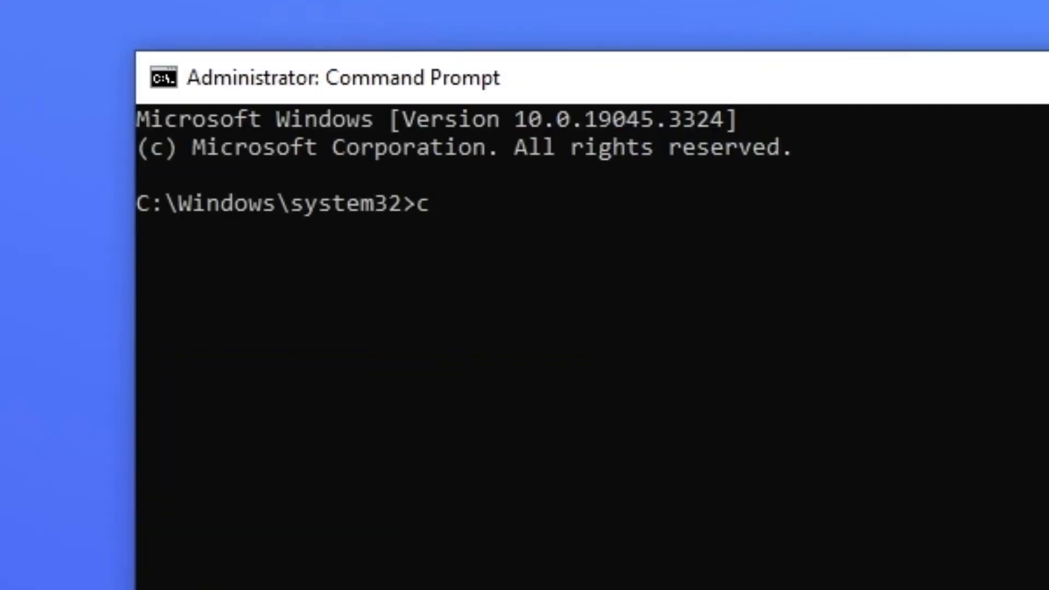
pyautogui.write('hk')
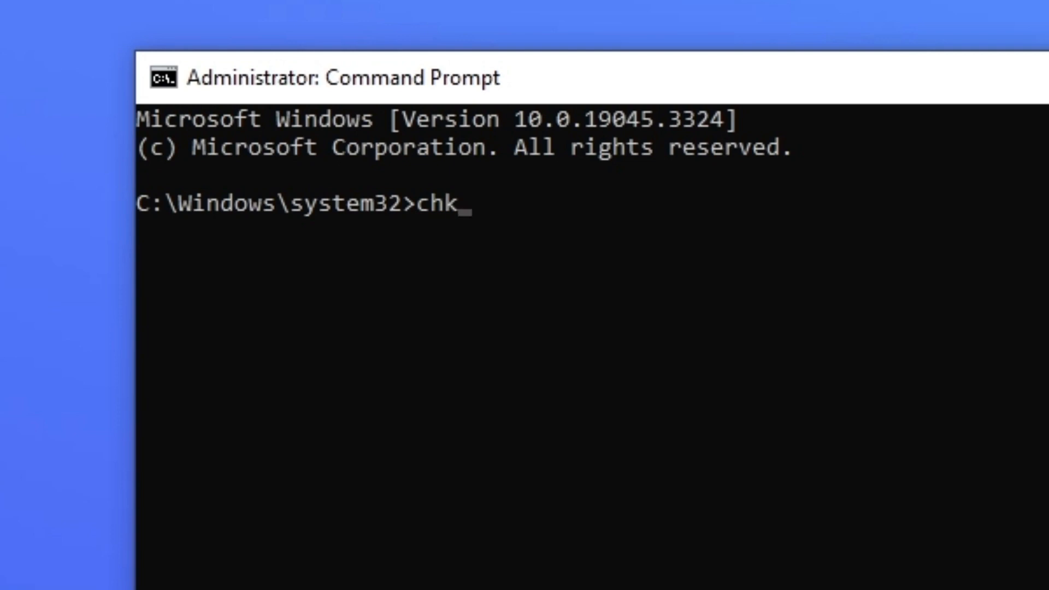
pyautogui.write('d')
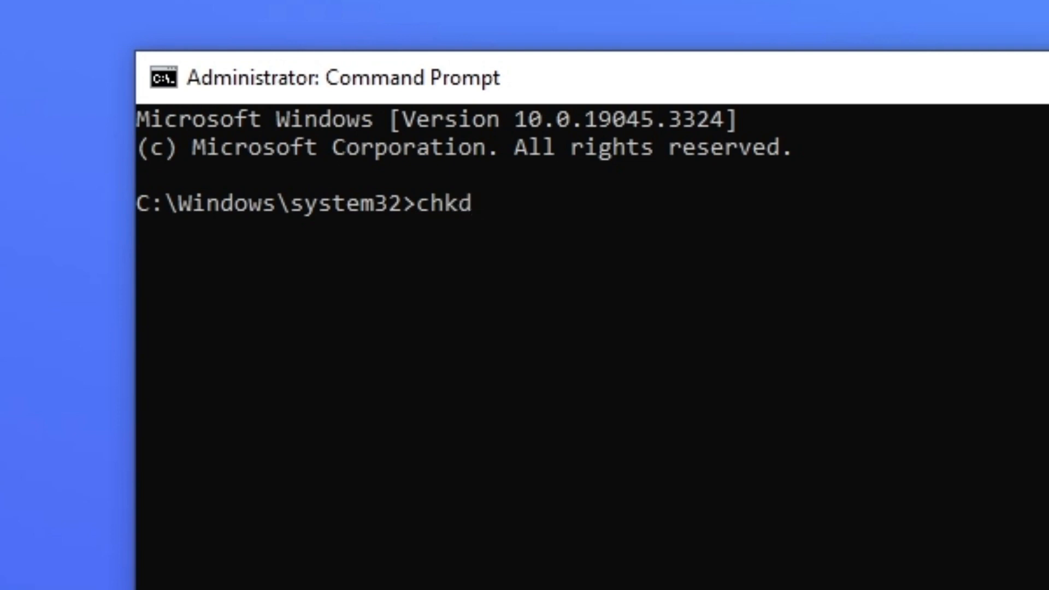
pyautogui.write('sk')
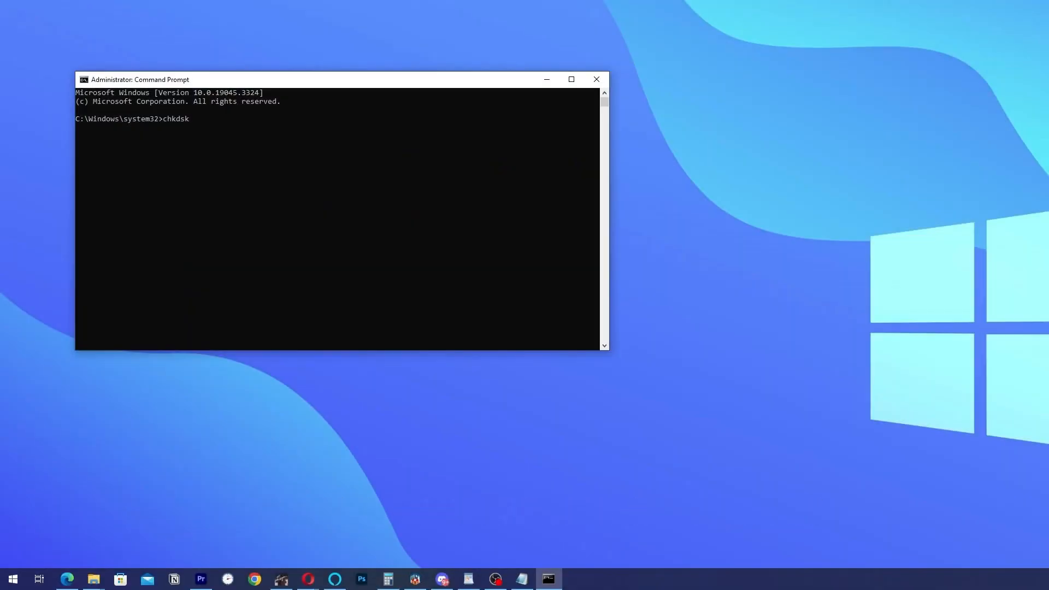
pyautogui.write('G')
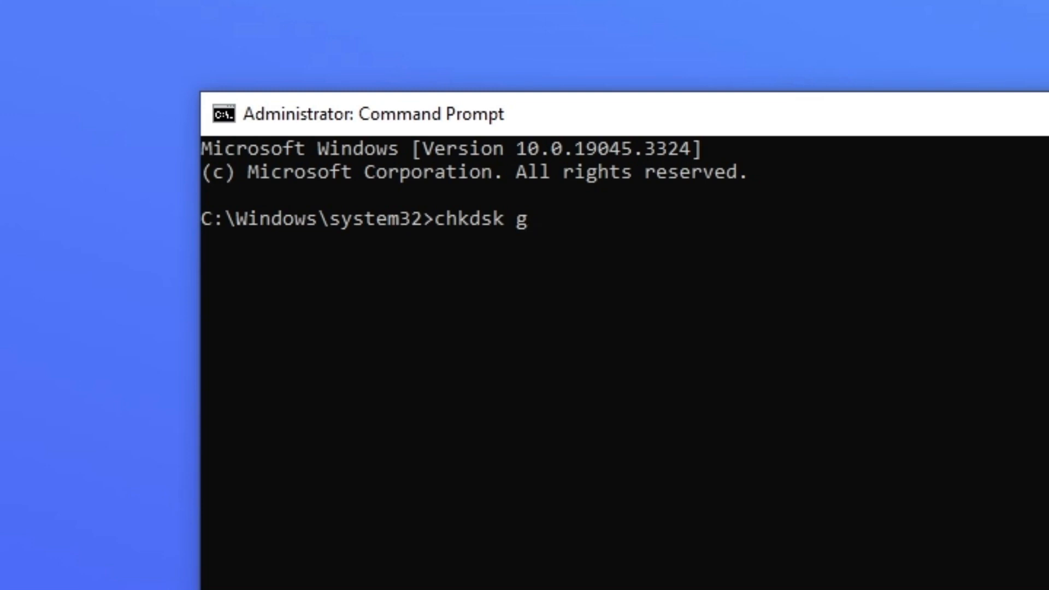
pyautogui.write(':')
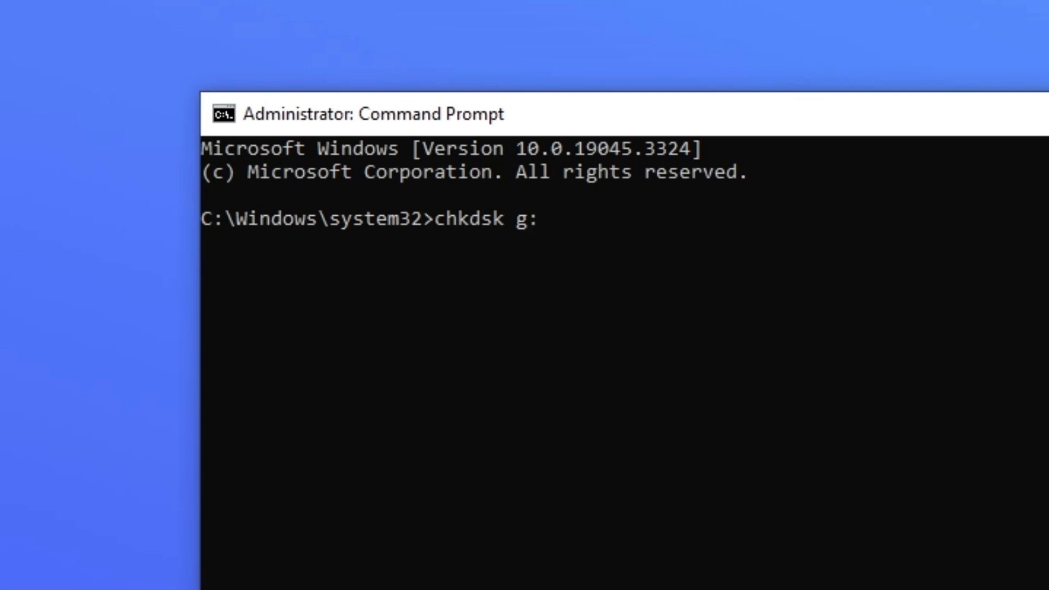
pyautogui.write('/')
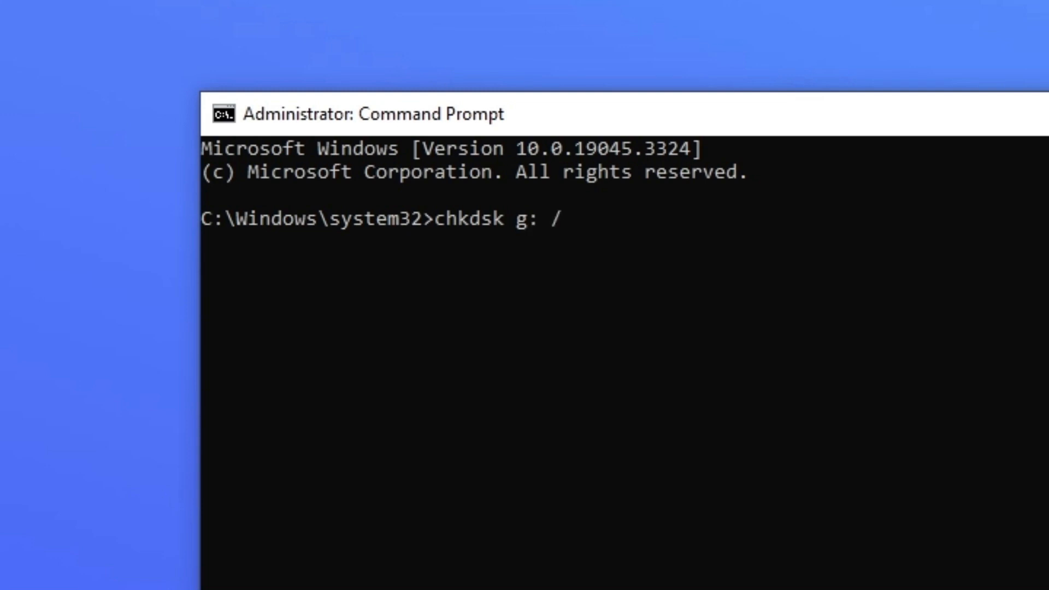
pyautogui.write('f')
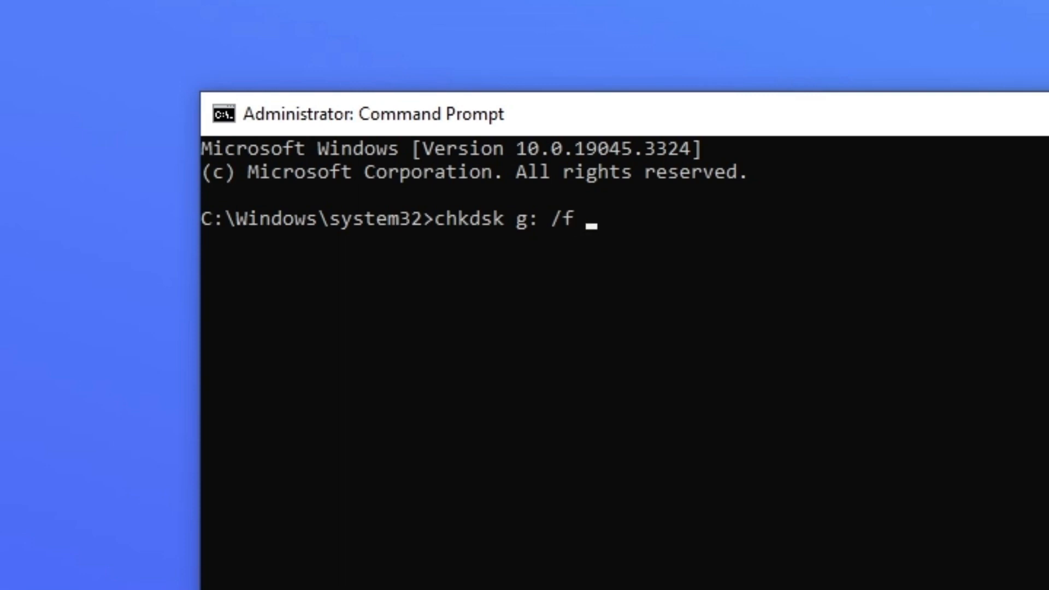
pyautogui.write('/x')
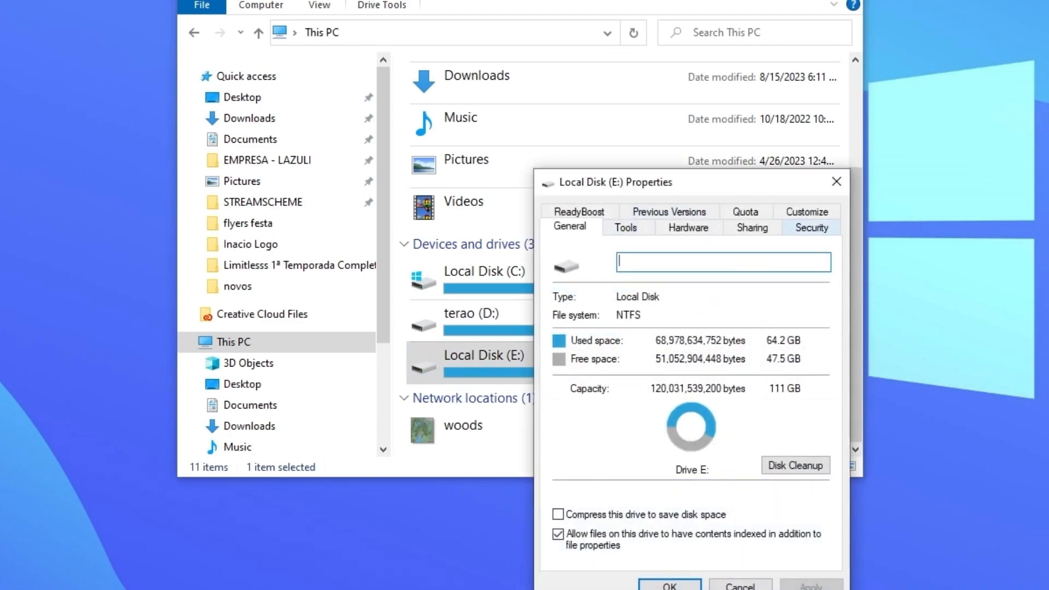
# Step: On the Security tab of Local Disk (E:), edit permissions and start adding a user
pyautogui.click(810, 226)
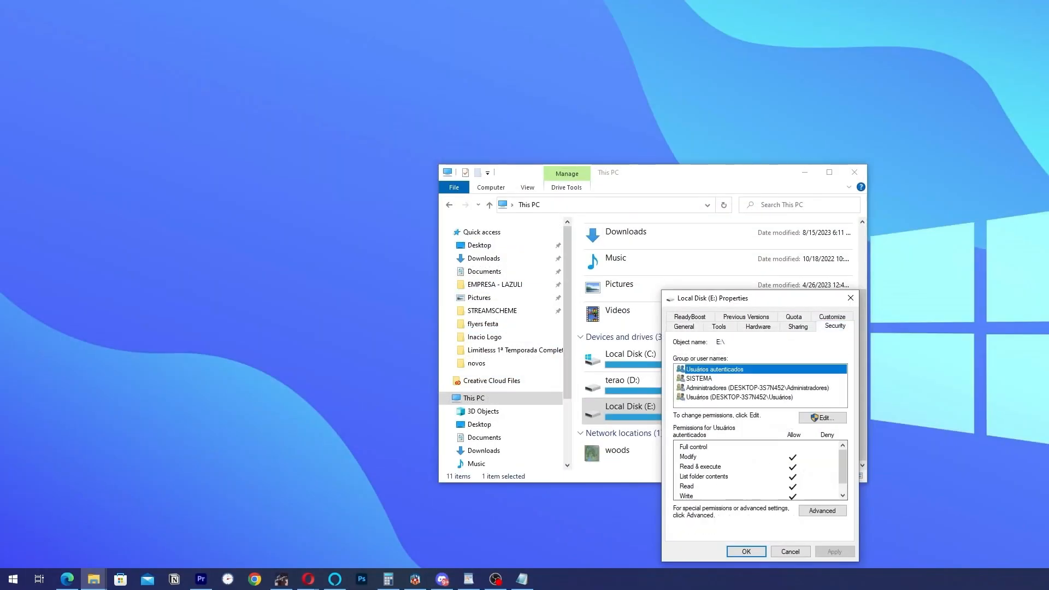
pyautogui.click(822, 417)
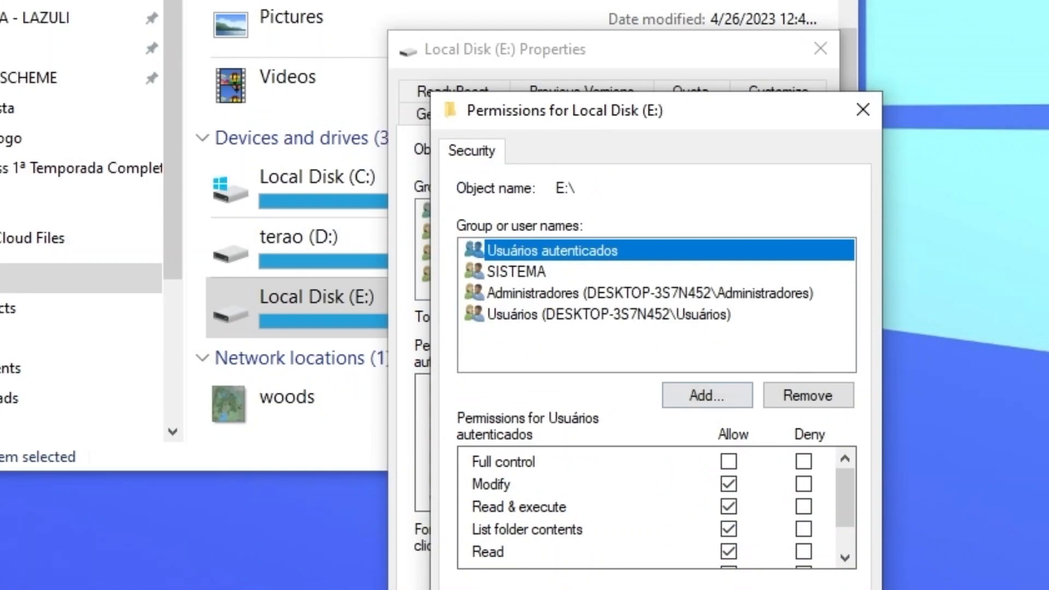
pyautogui.click(705, 394)
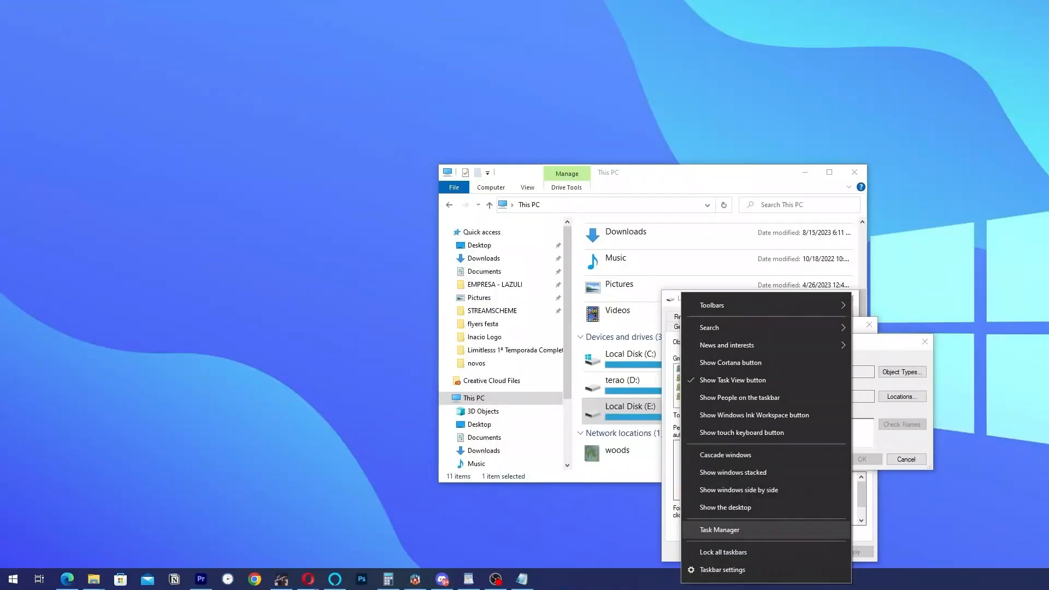
pyautogui.click(720, 530)
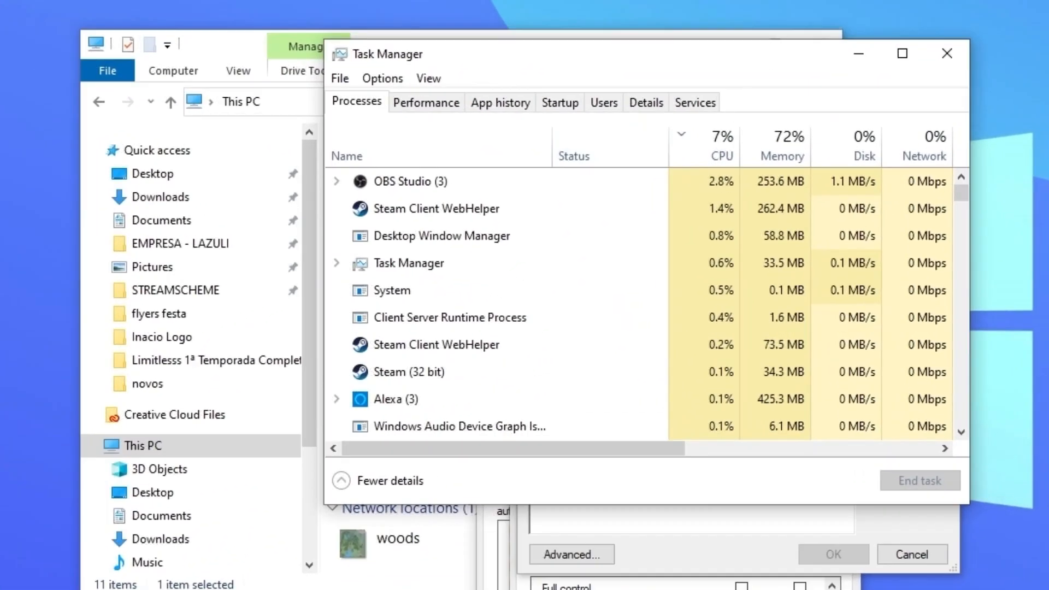
pyautogui.click(602, 103)
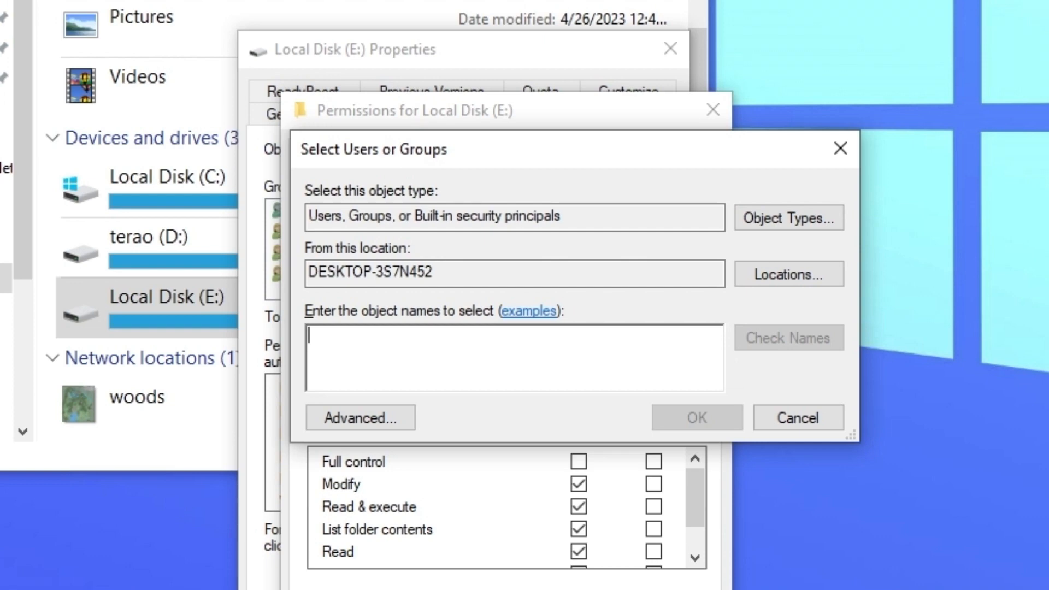
# Step: Enter the user name 'luan', verify it with Check Names, and confirm
pyautogui.write('luan')
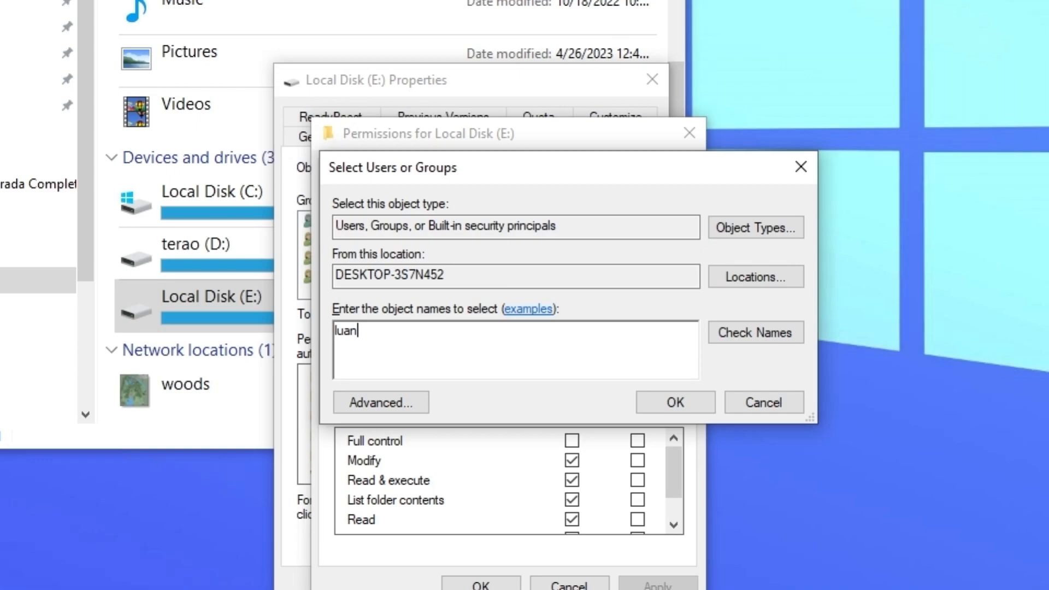
pyautogui.click(754, 333)
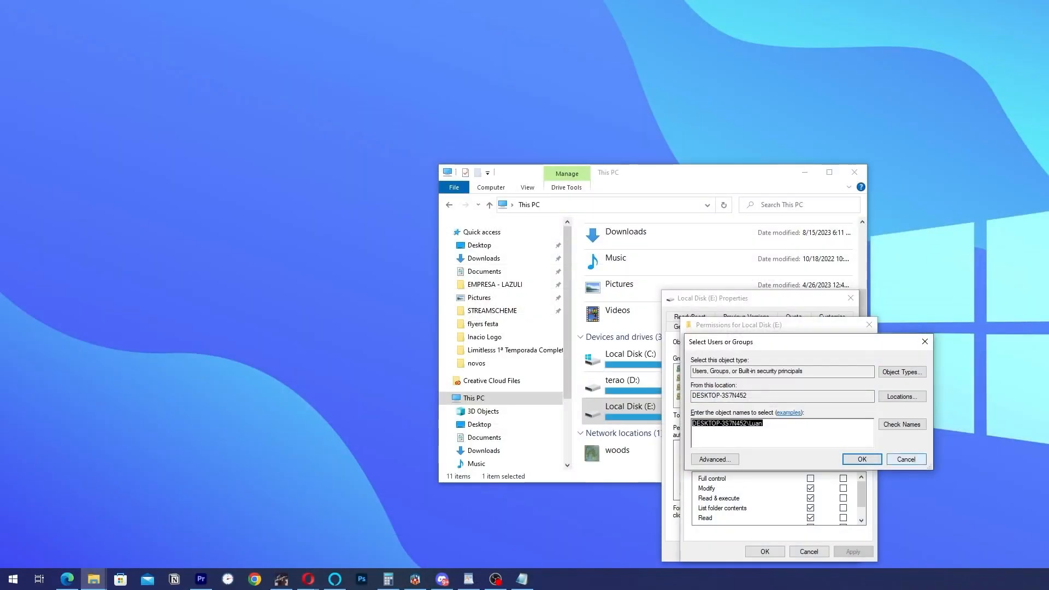
pyautogui.click(861, 459)
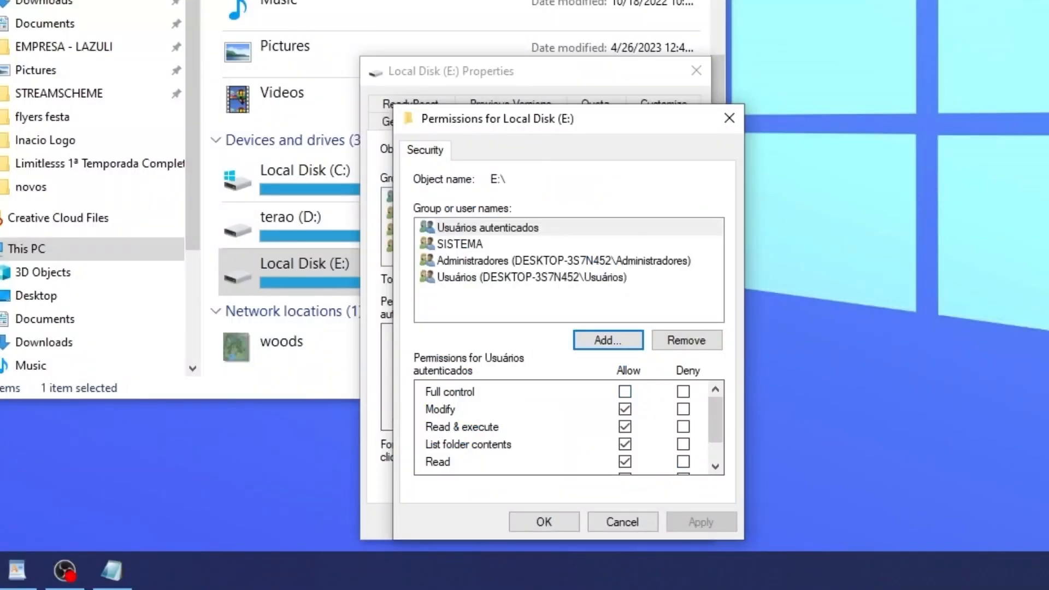
# Step: Tick and then untick Allow Full control for authenticated users
pyautogui.click(624, 391)
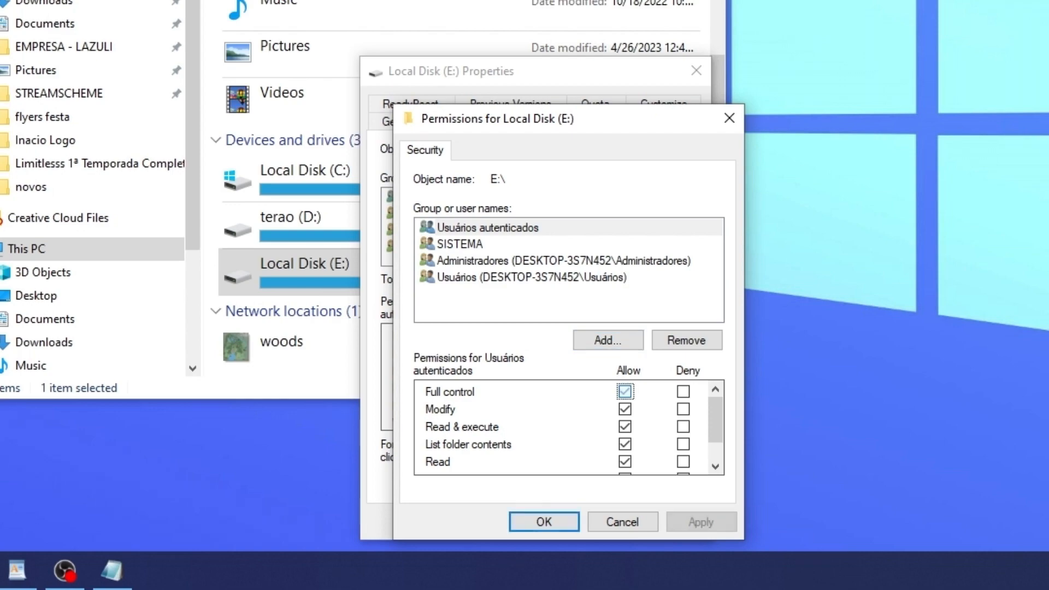
pyautogui.click(624, 391)
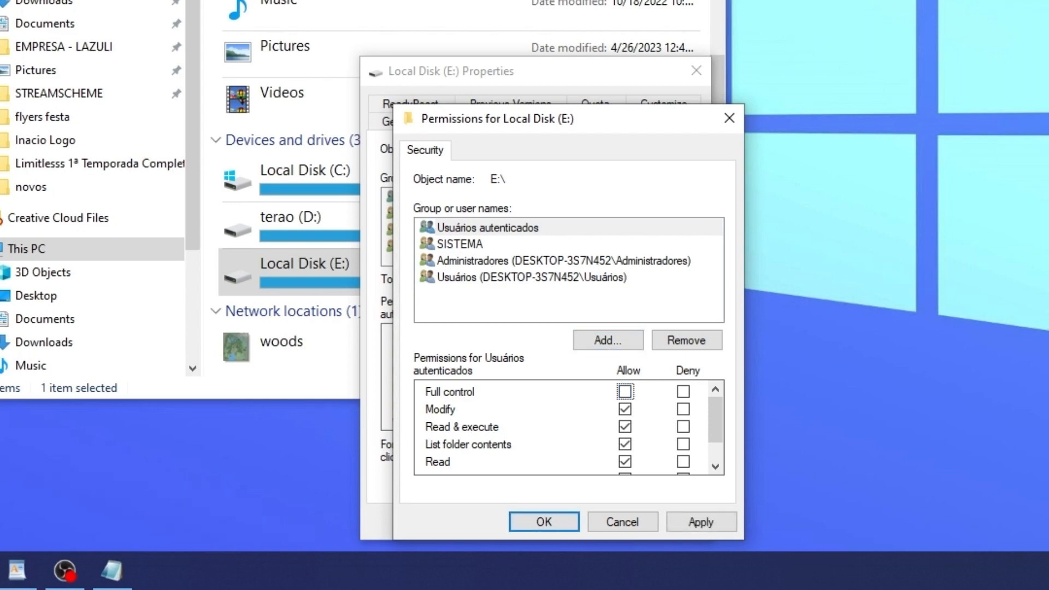